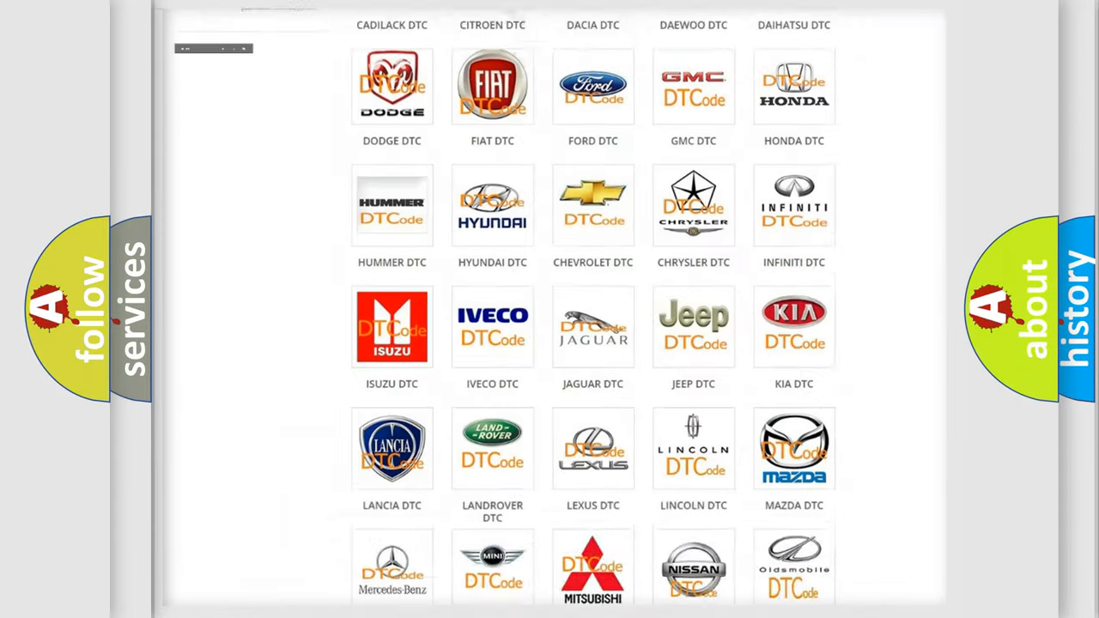
# - Open the Saturn DTC subcategory page and scroll through its diagnostic code list
pyautogui.scroll(3)
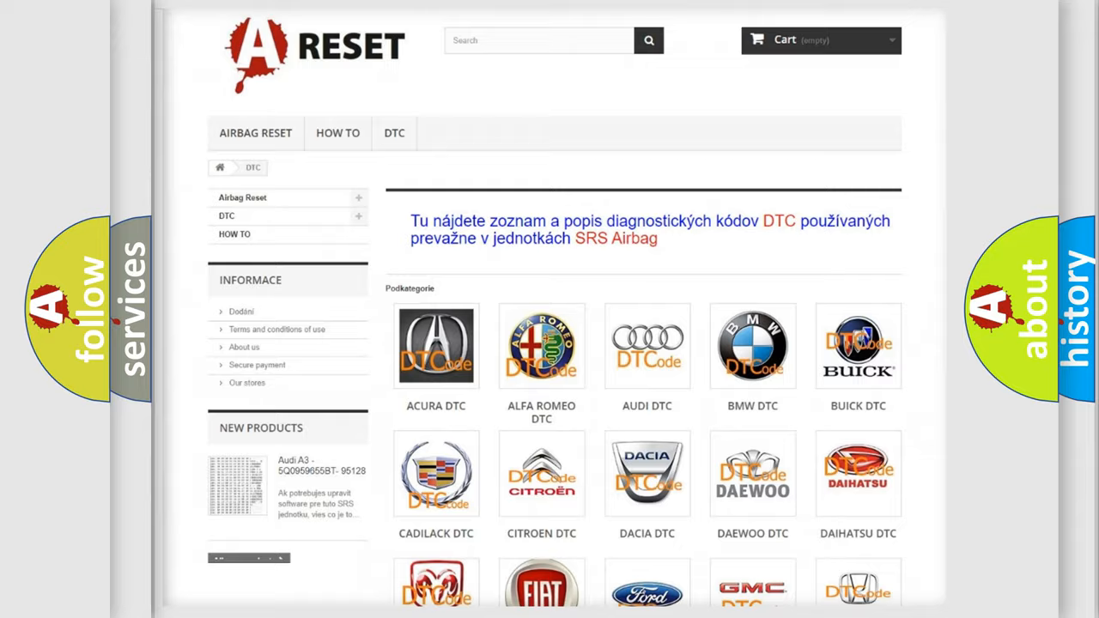
pyautogui.scroll(-3)
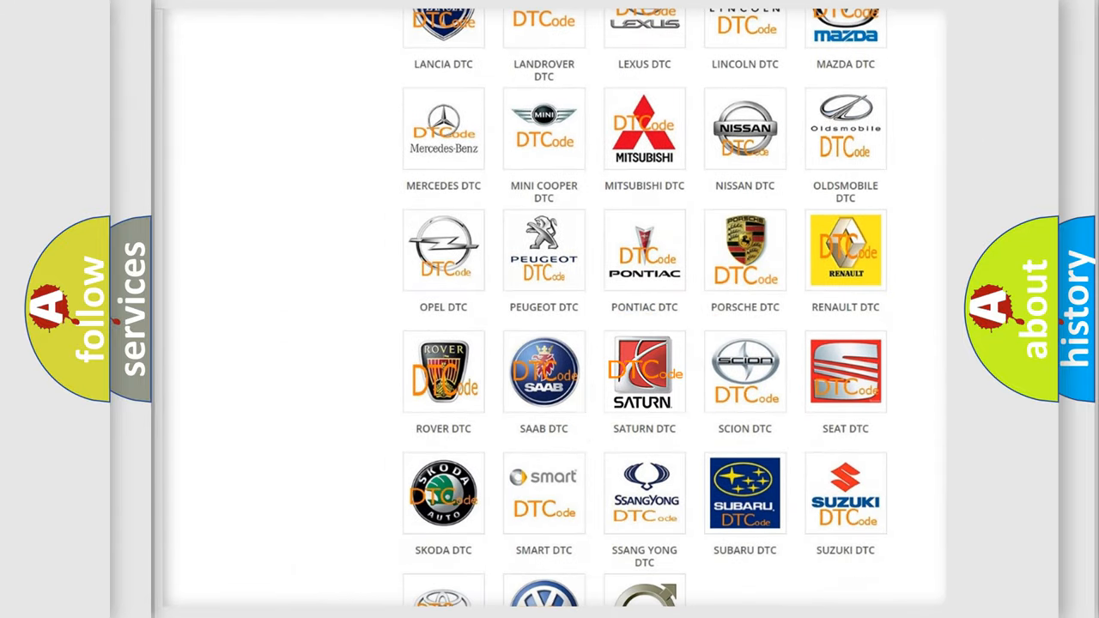
pyautogui.click(644, 372)
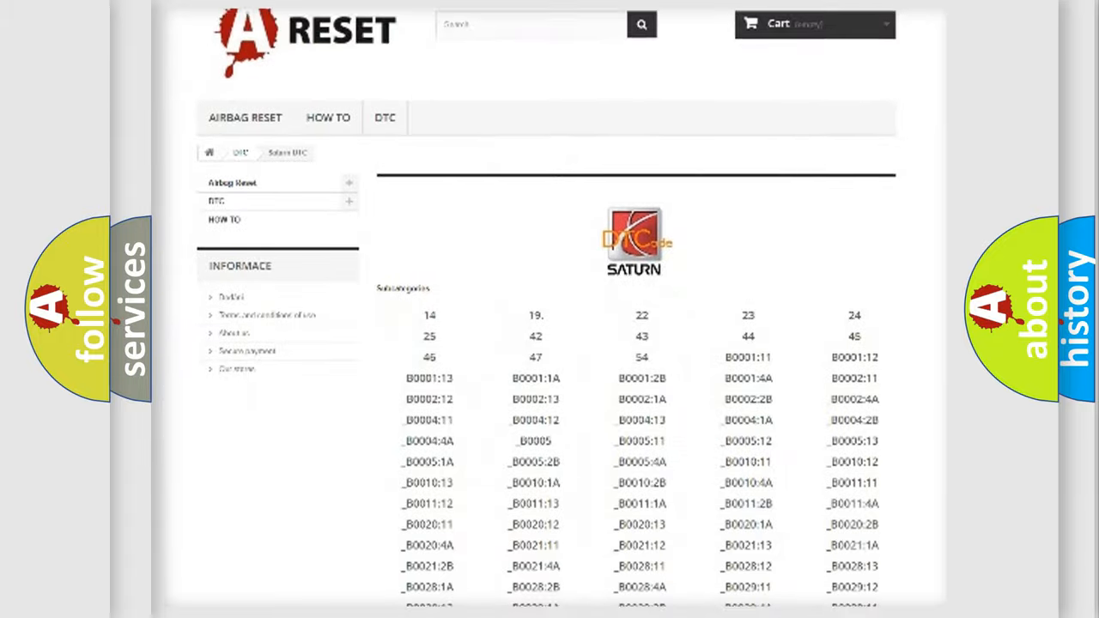
pyautogui.scroll(-3)
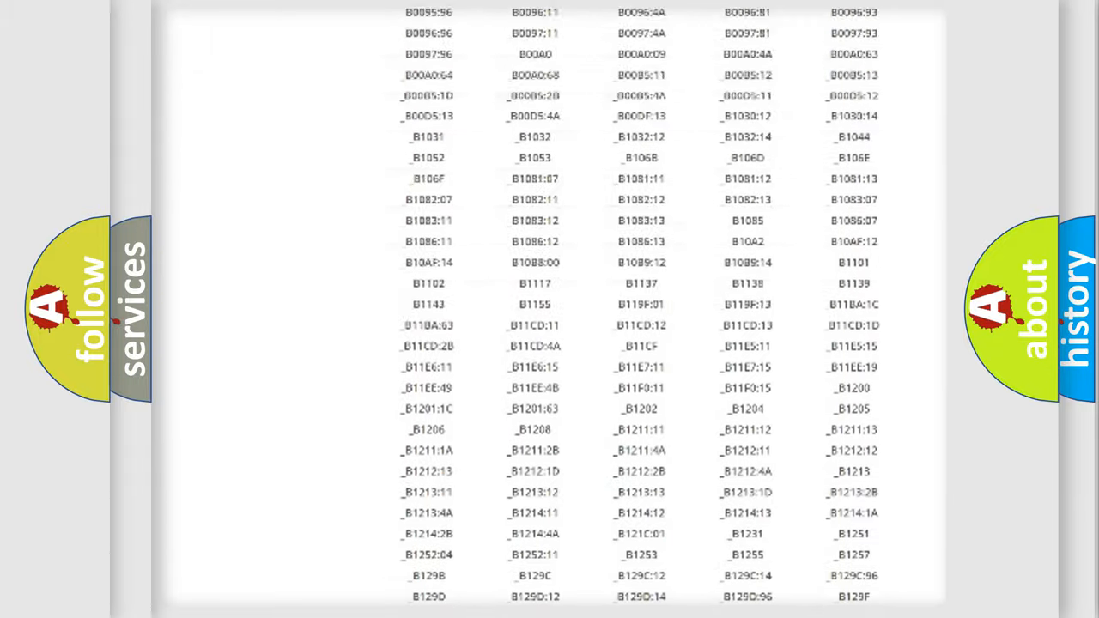
pyautogui.scroll(3)
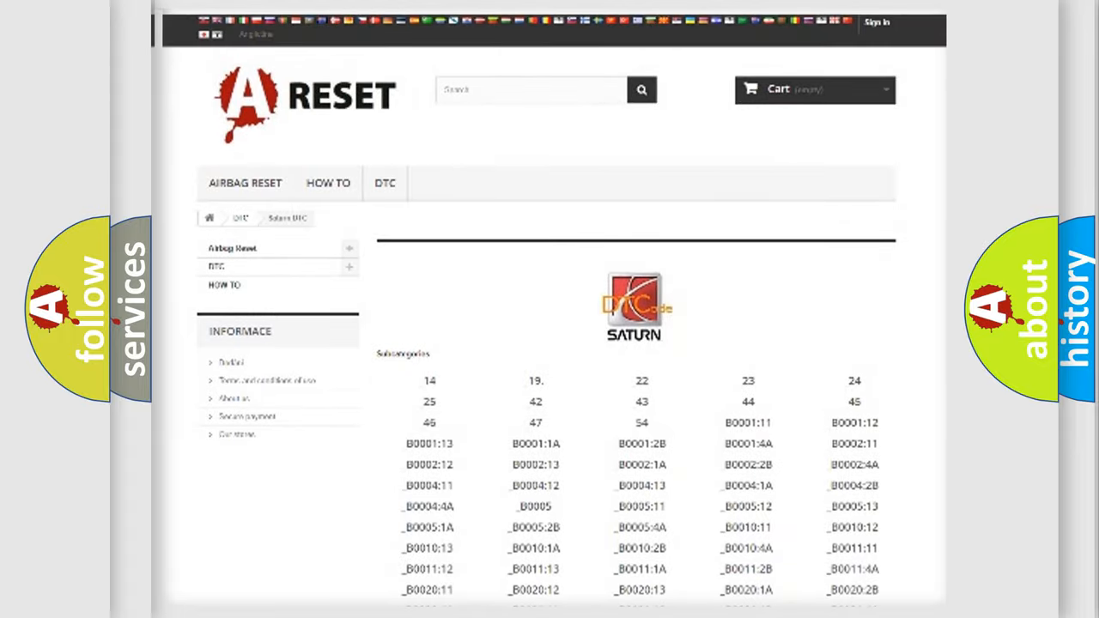